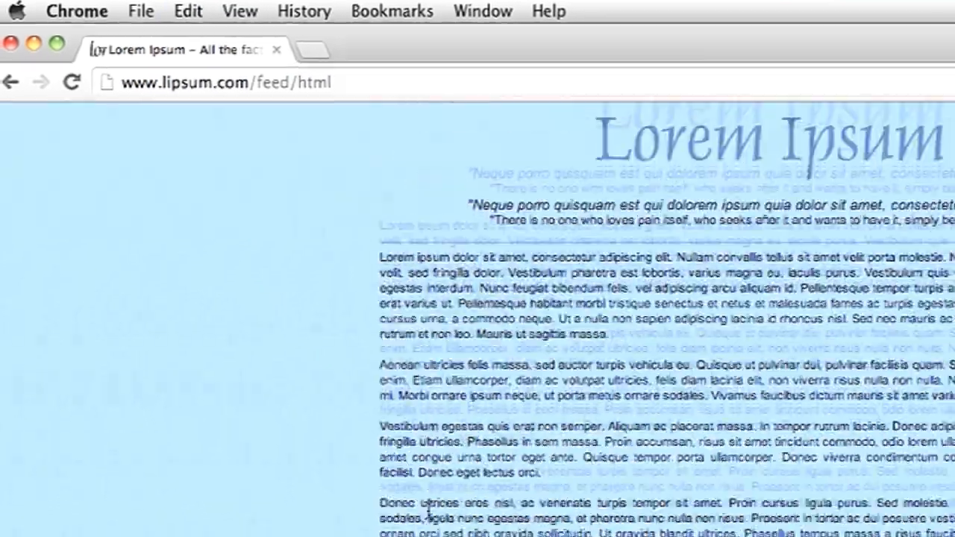
Highlight the whole lipsum.com page using Edit > Select All.
scroll(down, 3)
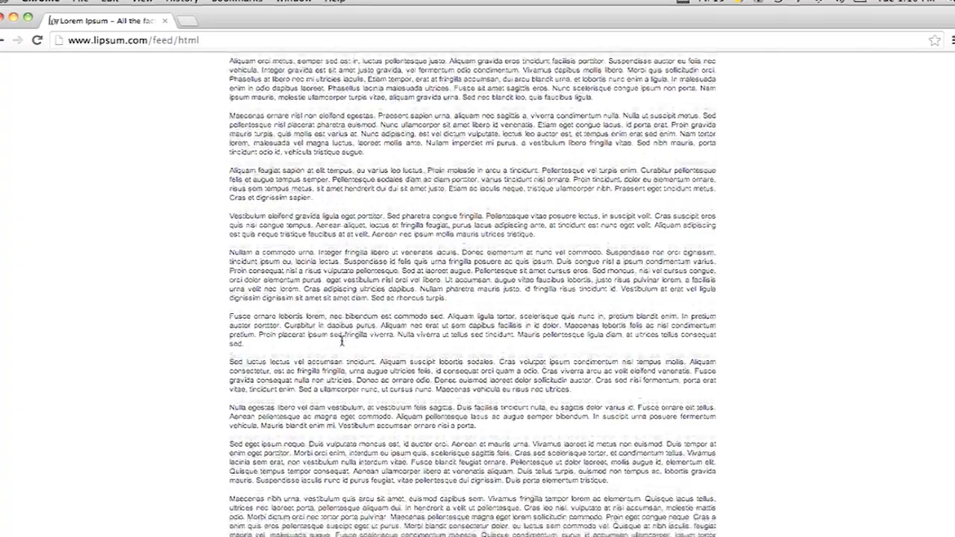
scroll(down, 3)
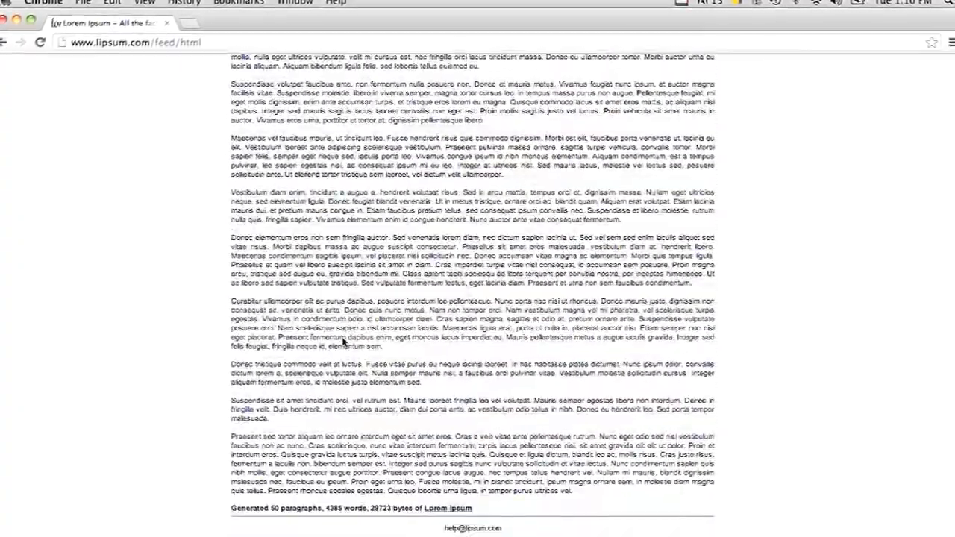
scroll(down, 3)
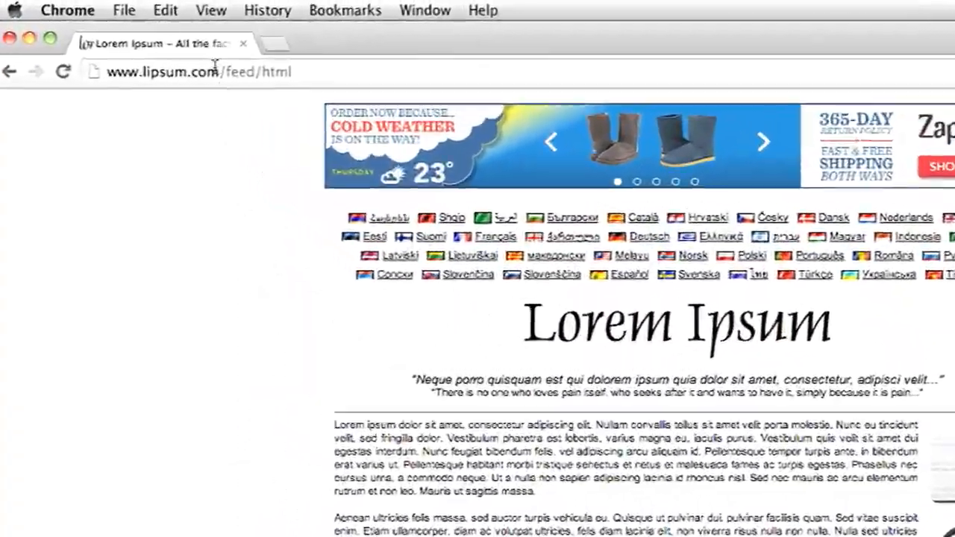
click(165, 10)
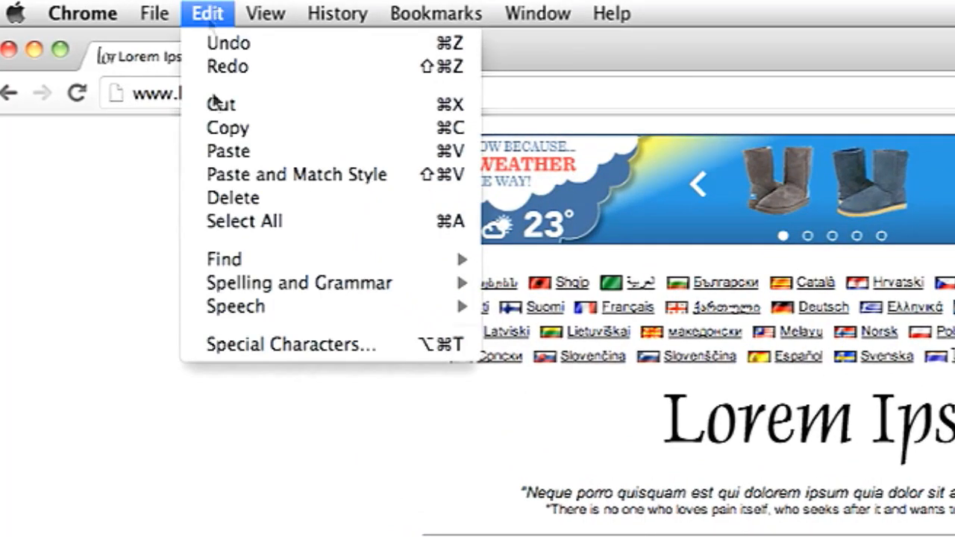
click(207, 13)
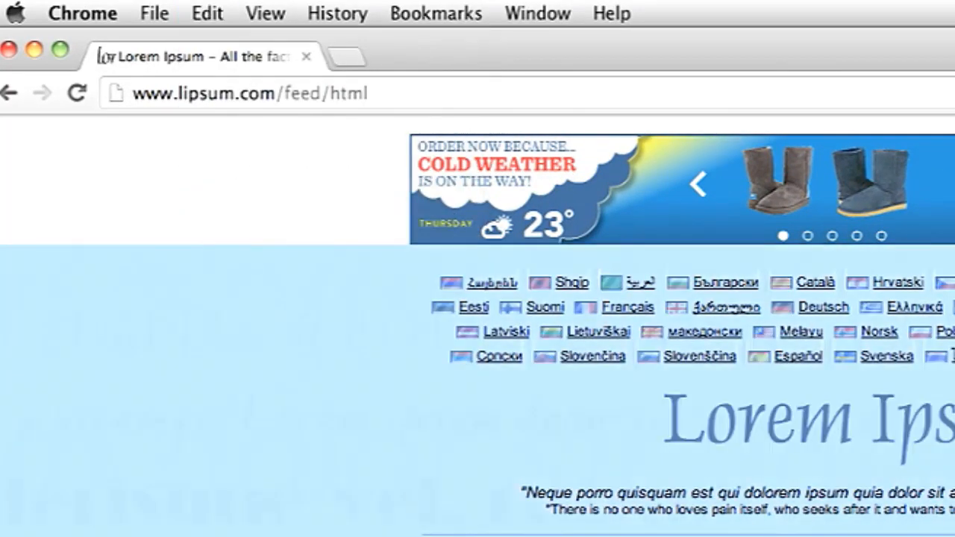
scroll(down, 3)
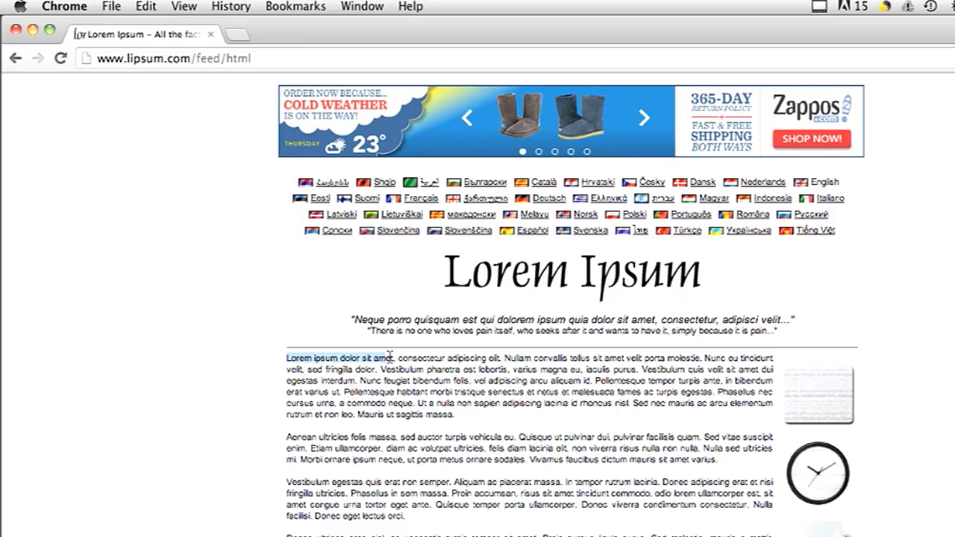
Drag across the first words of the body text, then extend the selection further down the page.
drag(373, 357, 422, 356)
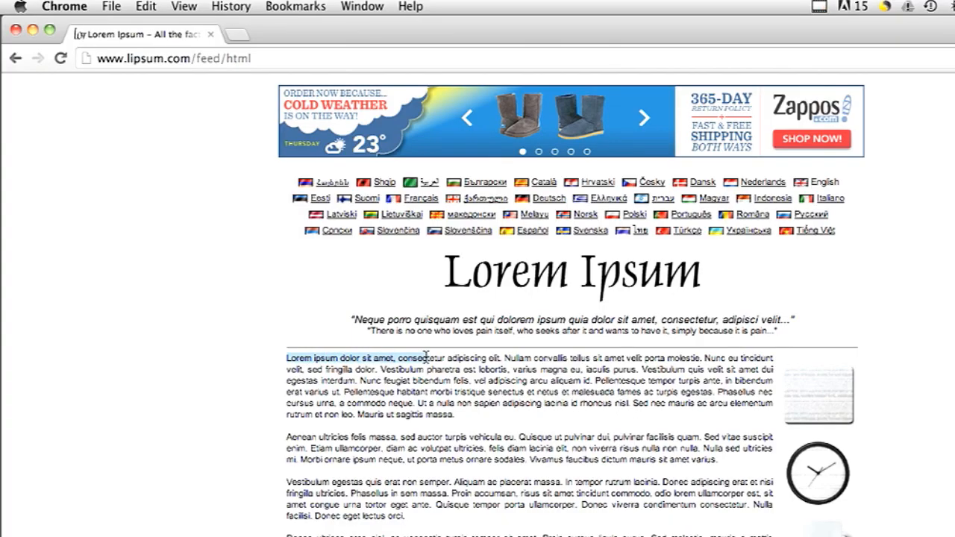
scroll(down, 3)
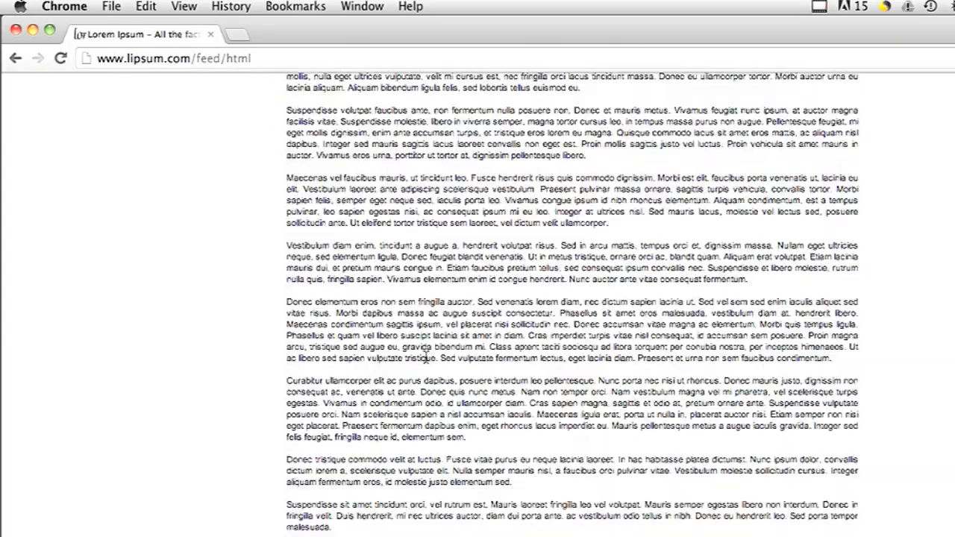
key(cmd+a)
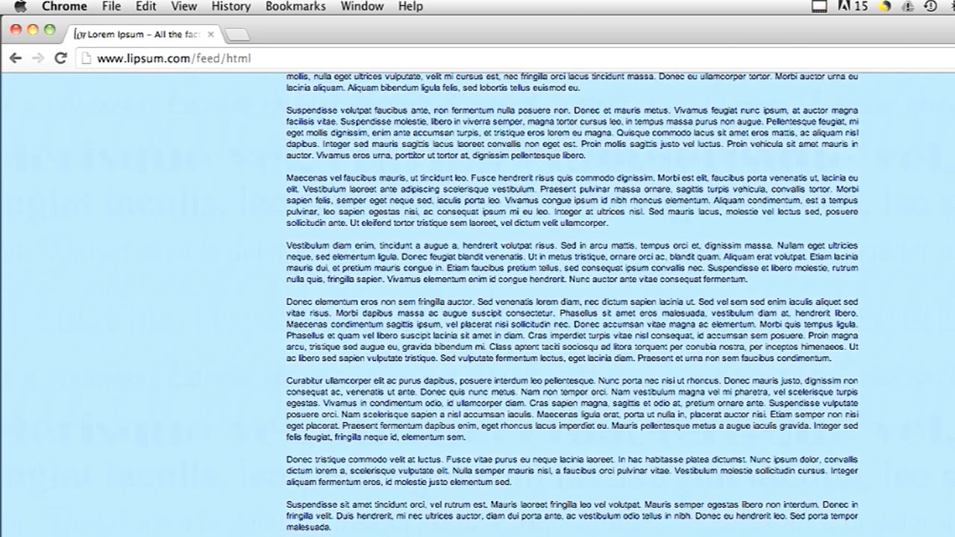